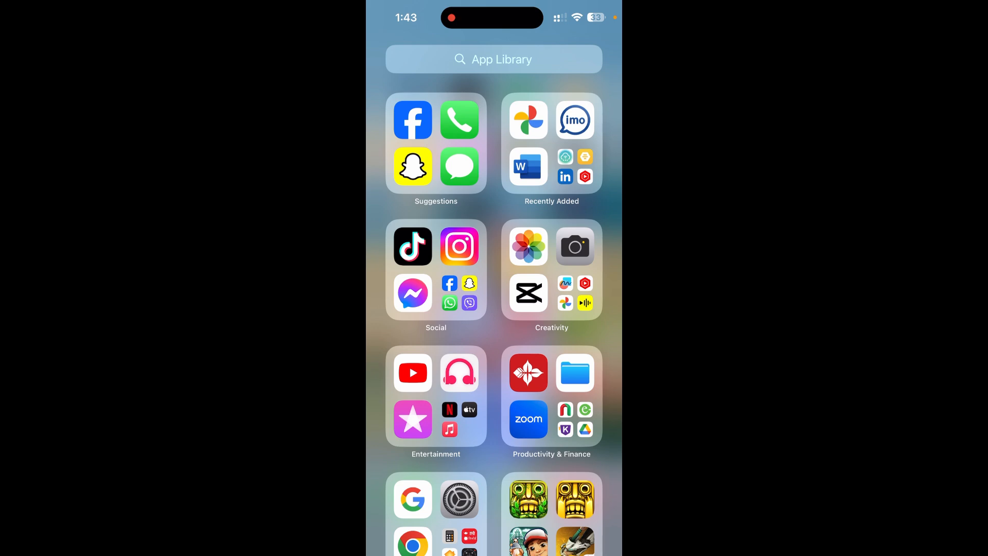
Step: Launch Instagram from the Social folder in the App Library
click(459, 246)
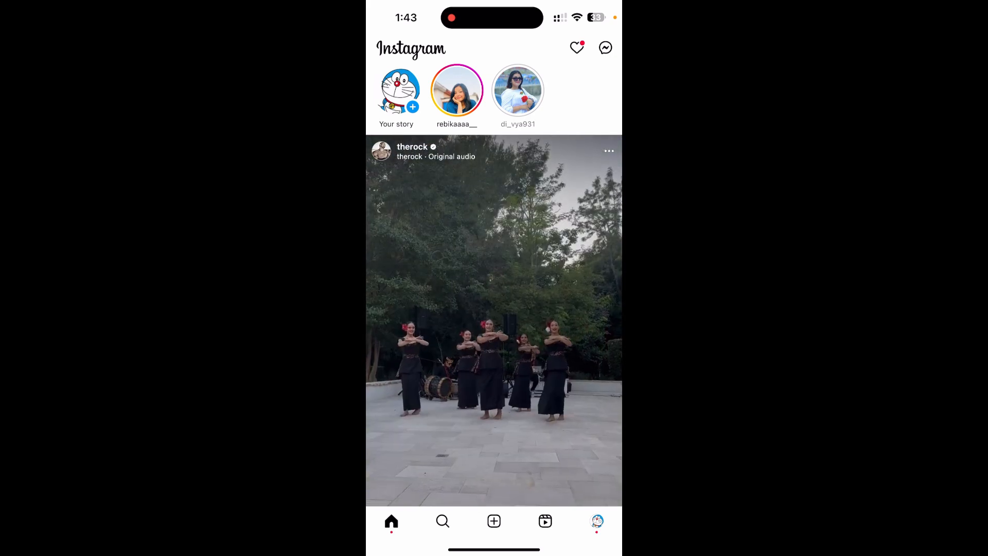
Step: Open the Messenger inbox and enter the contact's direct-message chat
click(604, 47)
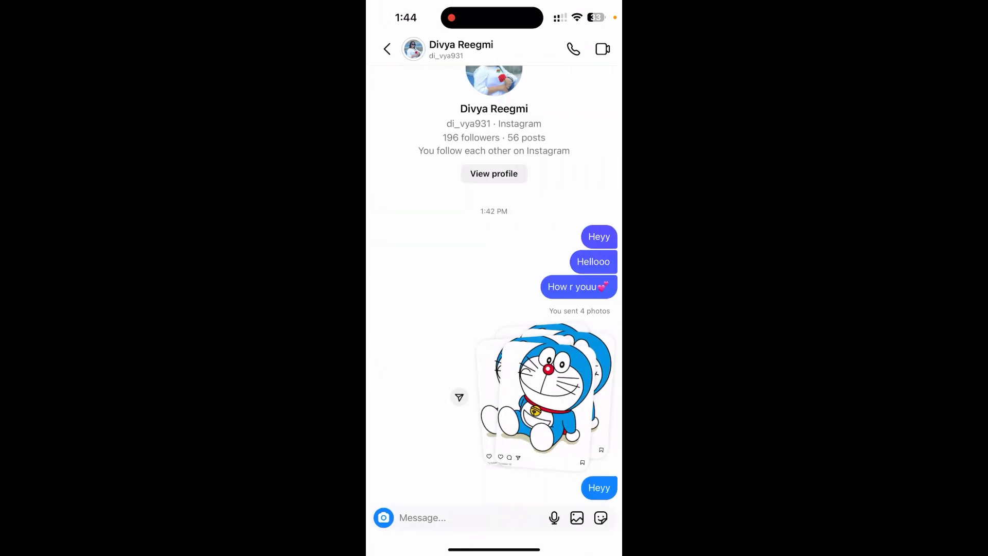
Step: Scroll the chat back to its earliest messages to reach the conversation details
scroll(down, 3)
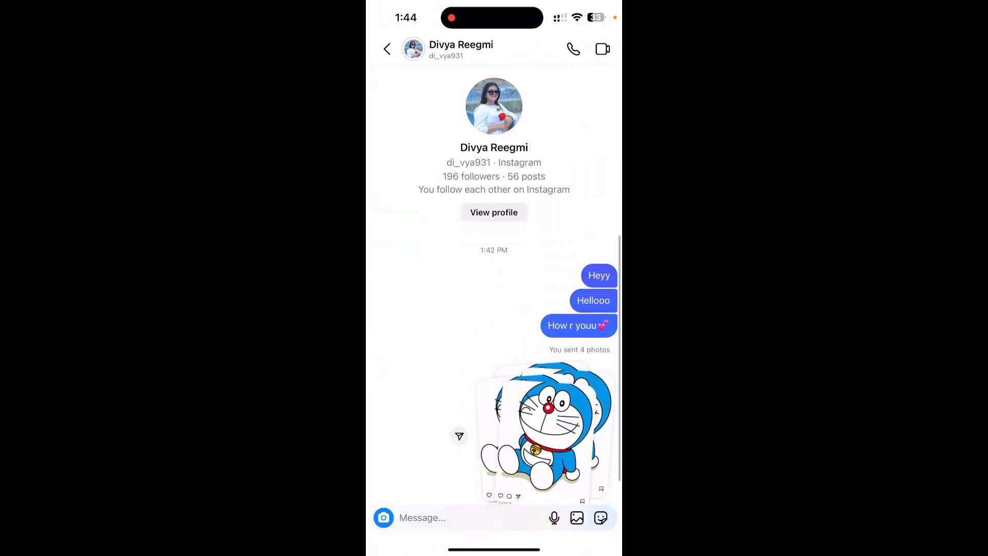
scroll(down, 3)
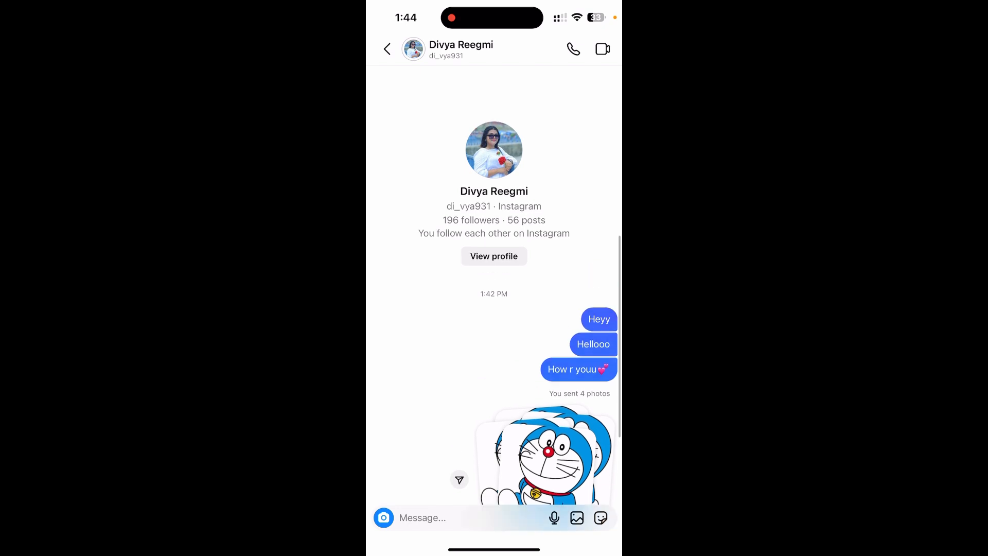
scroll(up, 3)
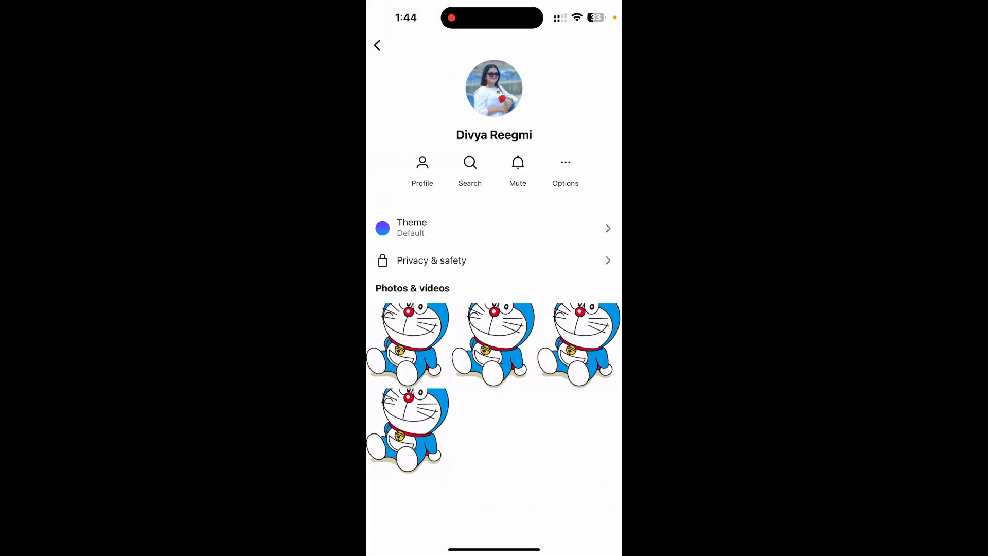
Step: Start a message search from the Search button under the contact's name
click(469, 167)
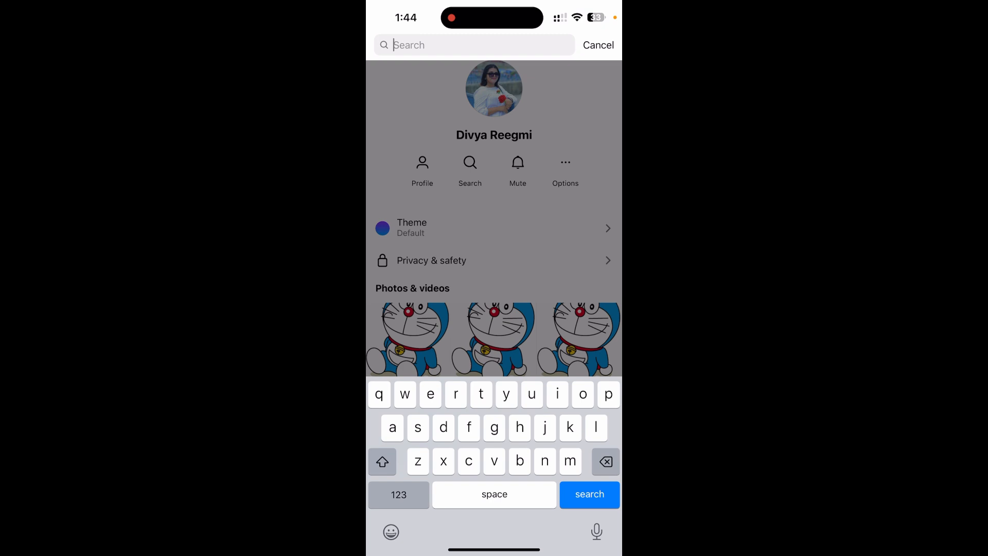
Step: Enter 'h' in the message search, then cancel the search
text(h)
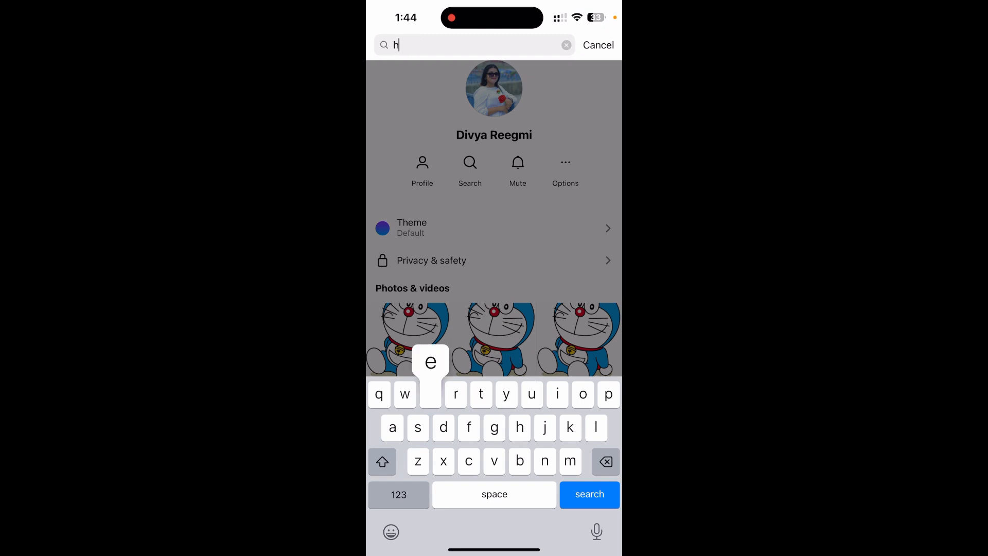
click(597, 45)
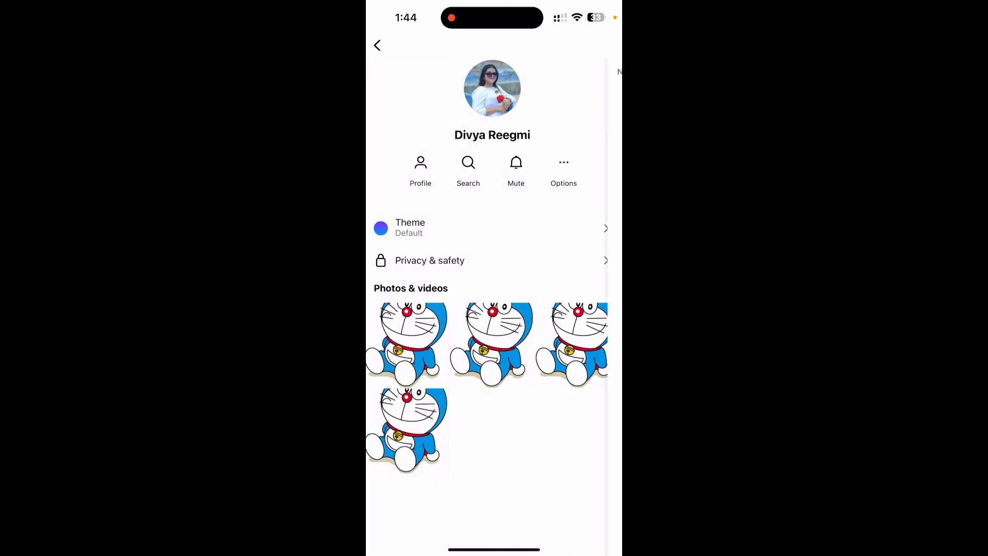
Step: Reopen the in-chat message search and enter 'hey' as the search term
click(468, 162)
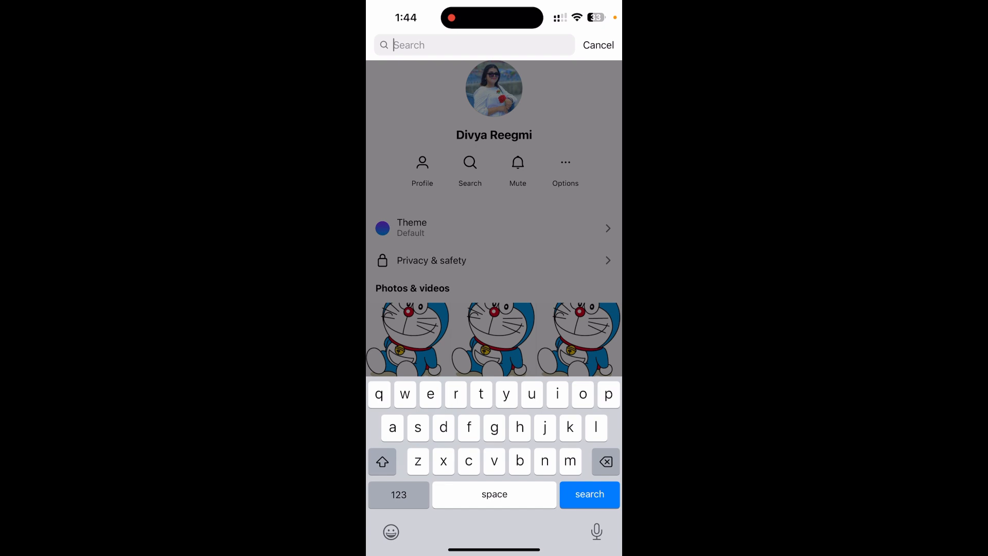
text(hey)
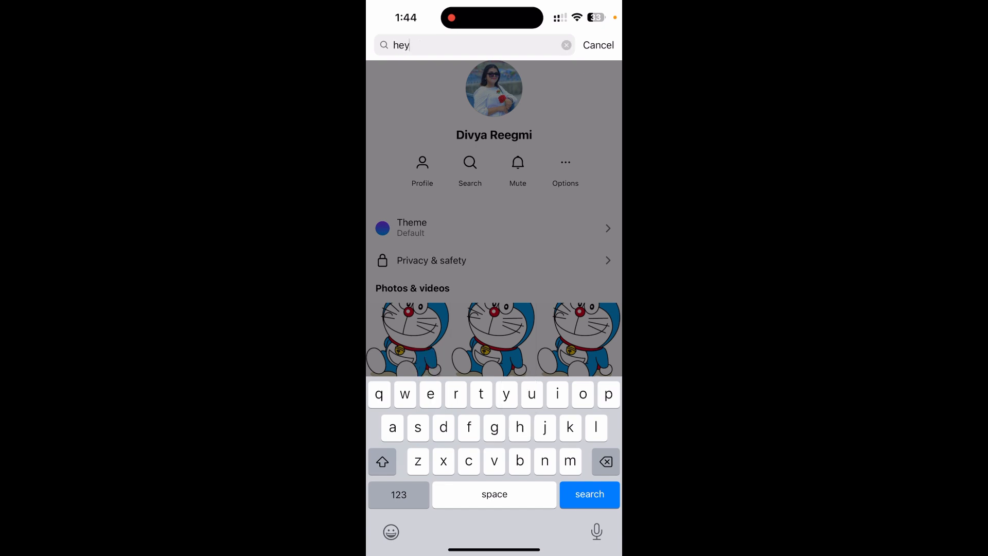